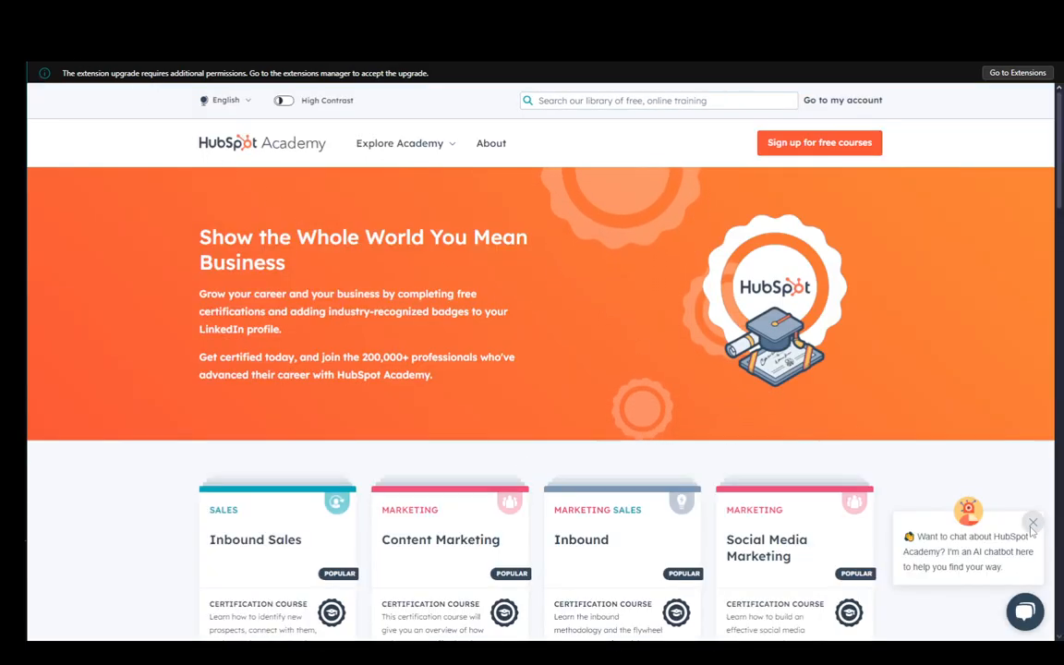
# Close the chatbot greeting and scroll to the certification course cards
pyautogui.click(1033, 523)
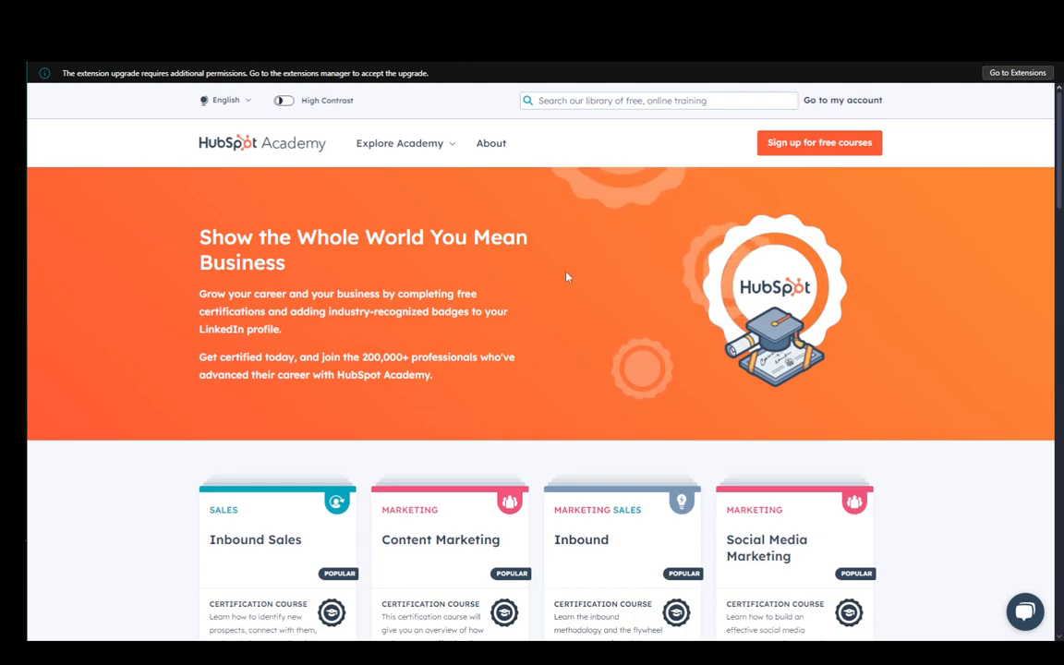
pyautogui.moveTo(360, 216)
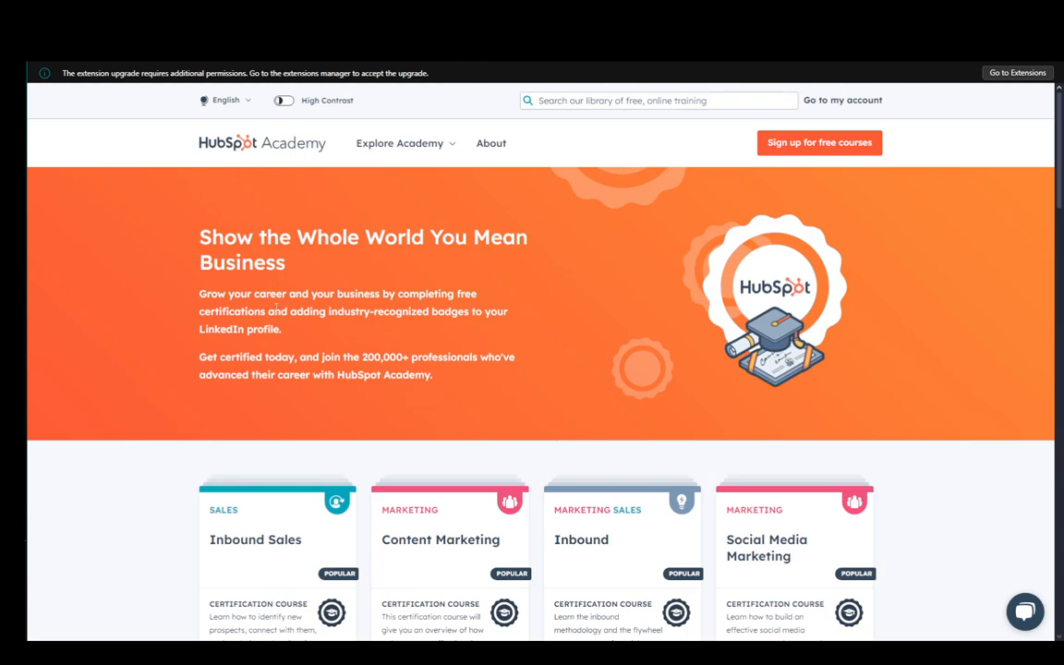
pyautogui.scroll(-3)
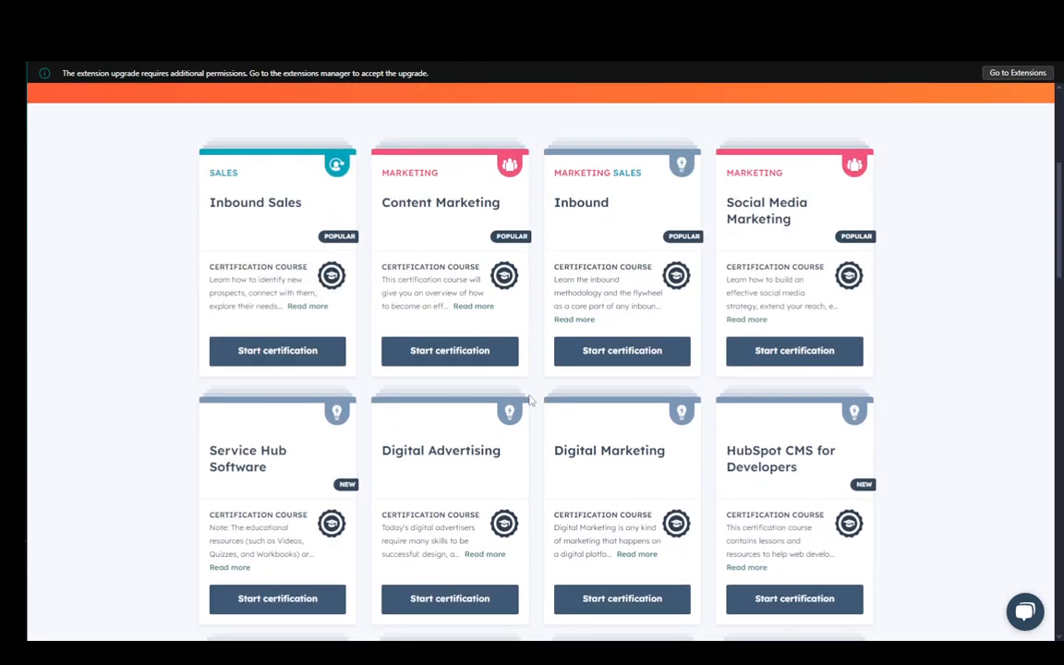
pyautogui.moveTo(529, 399)
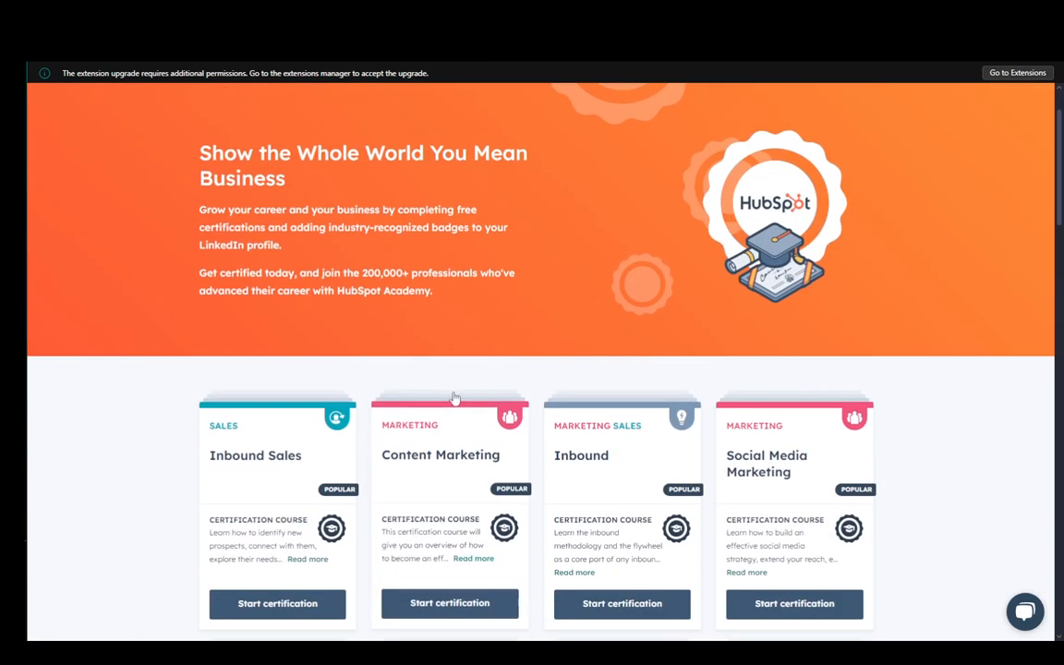
# Start the Digital Marketing certification and continue with the existing user and account
pyautogui.scroll(-3)
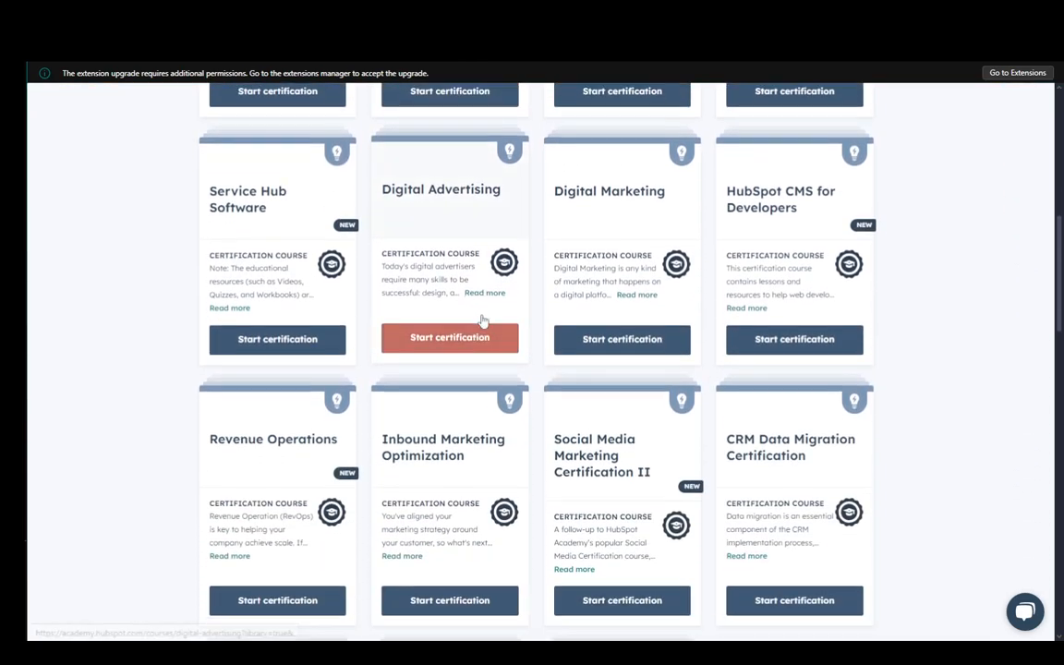
pyautogui.scroll(3)
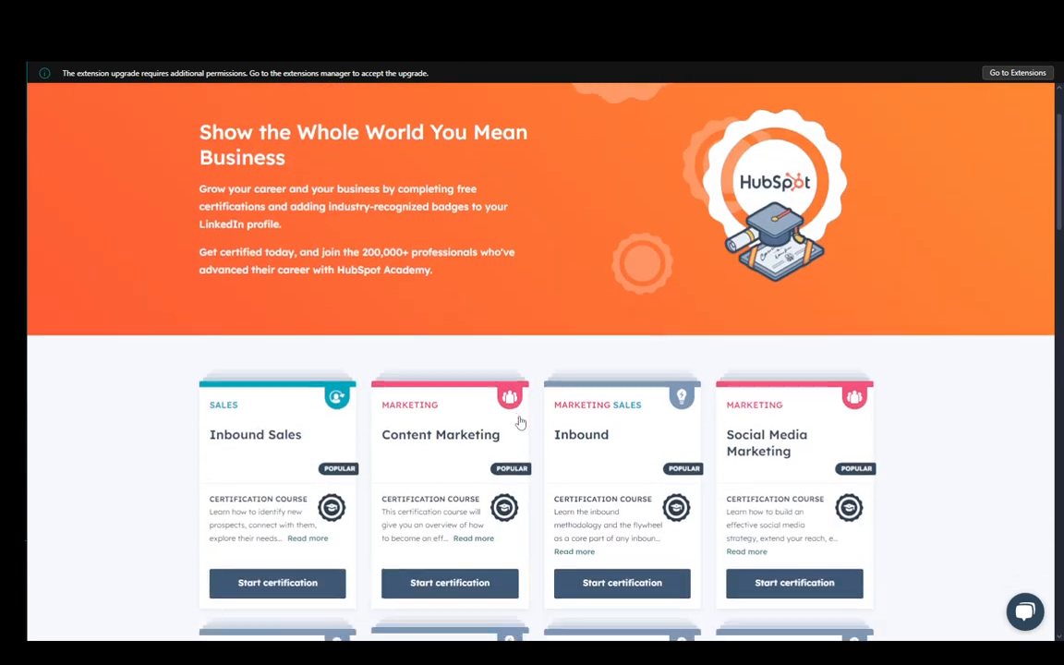
pyautogui.scroll(-3)
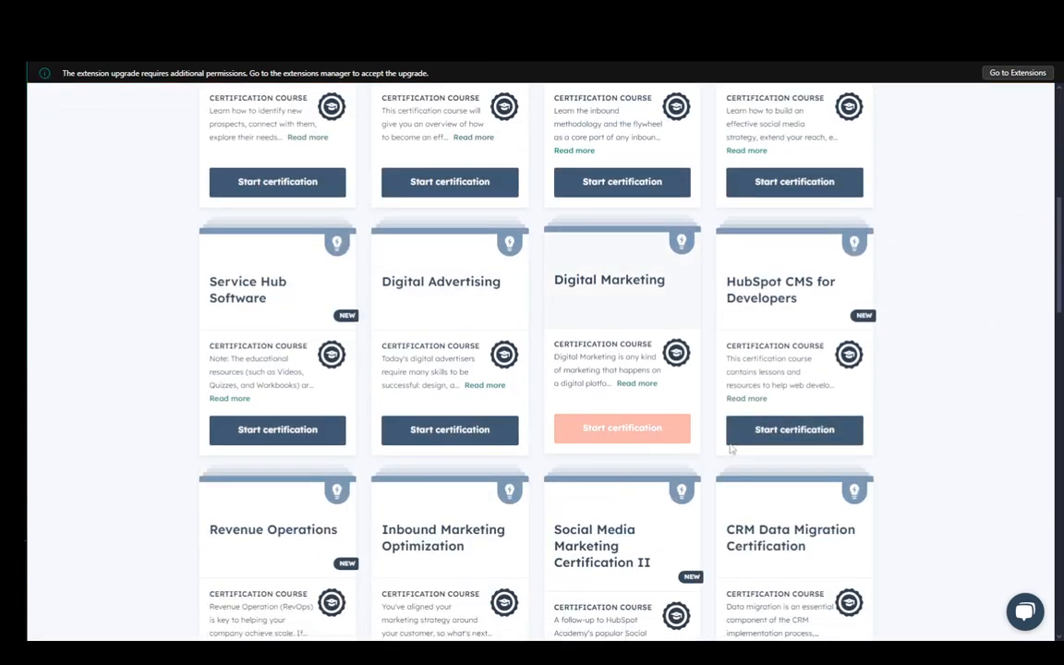
pyautogui.click(621, 427)
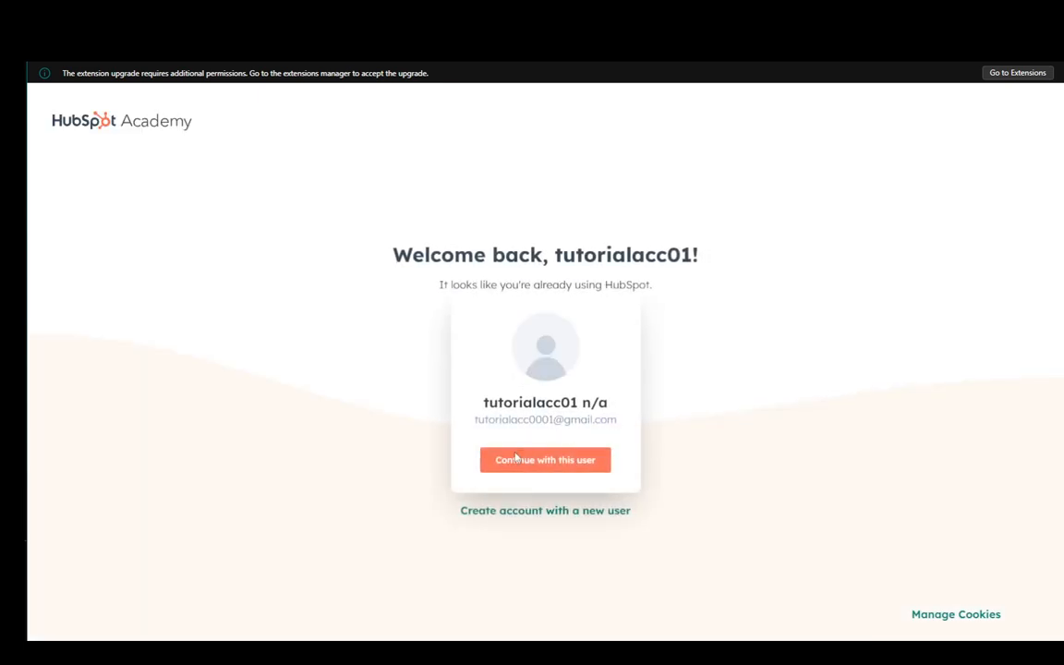
pyautogui.click(545, 458)
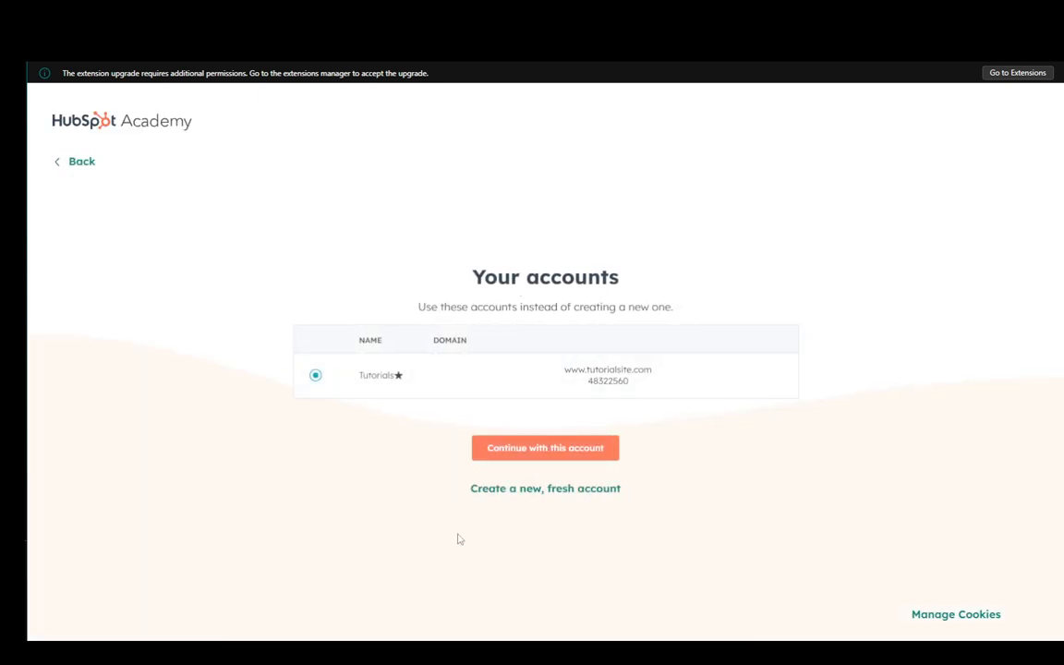
pyautogui.click(545, 449)
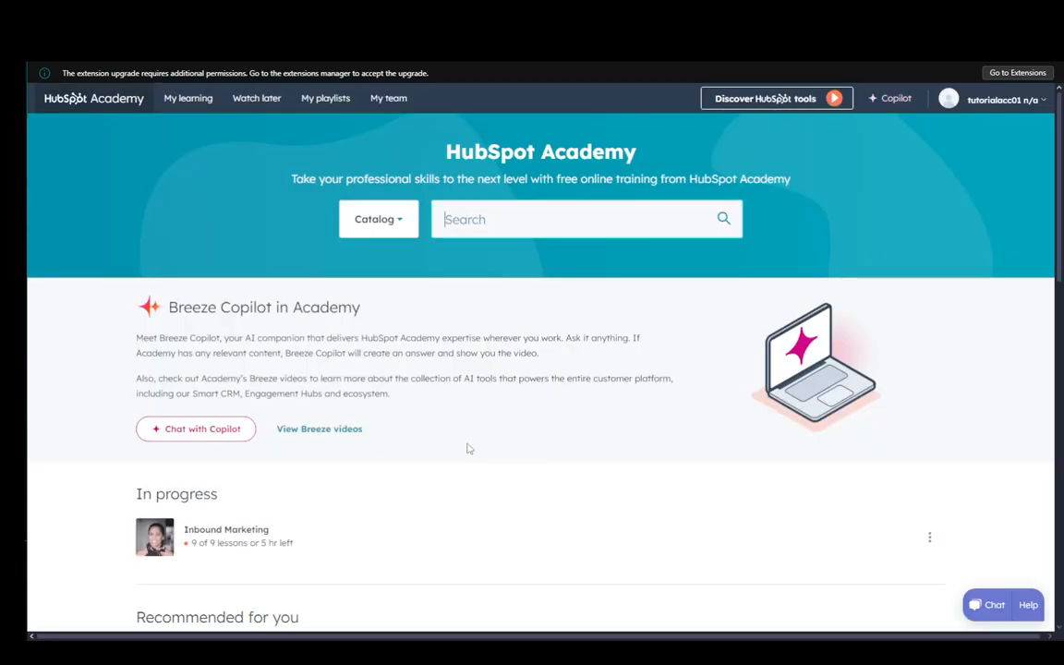
pyautogui.scroll(-3)
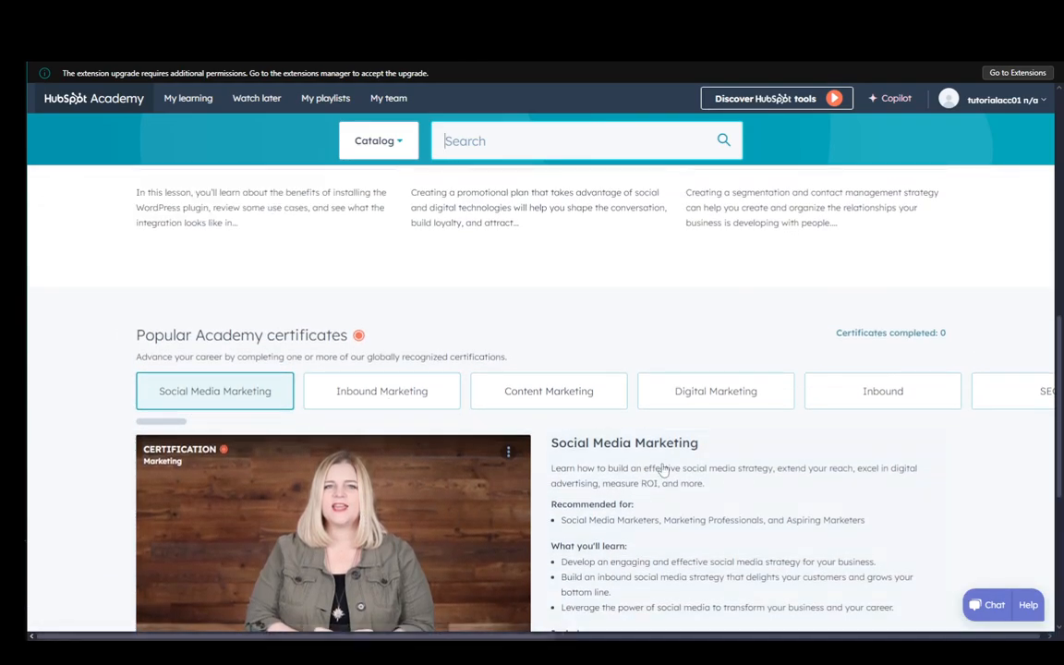
pyautogui.scroll(-3)
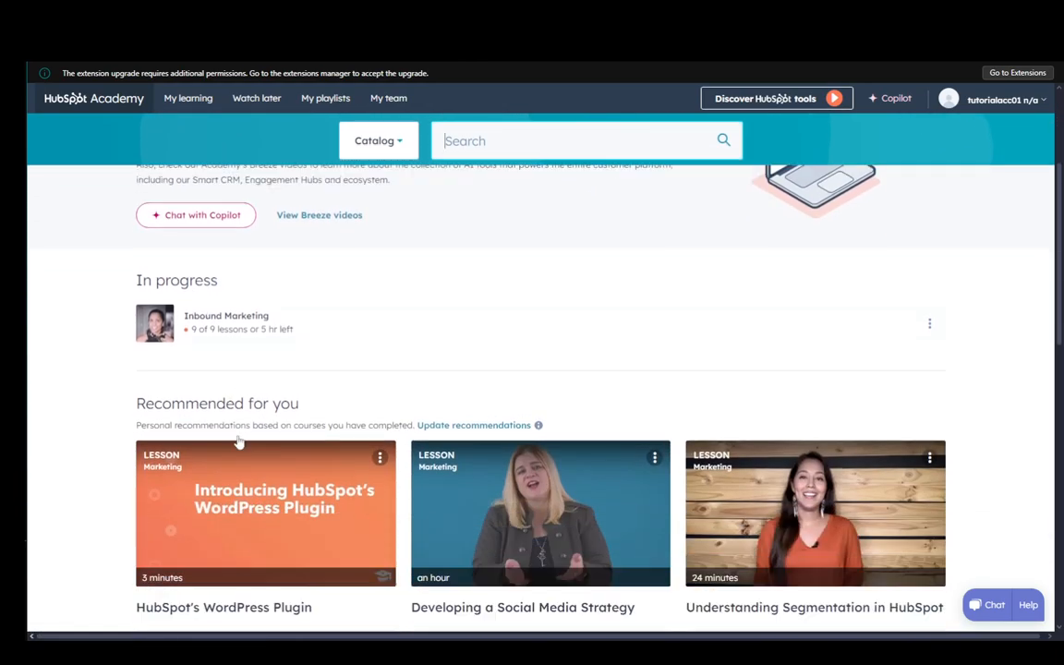
pyautogui.scroll(3)
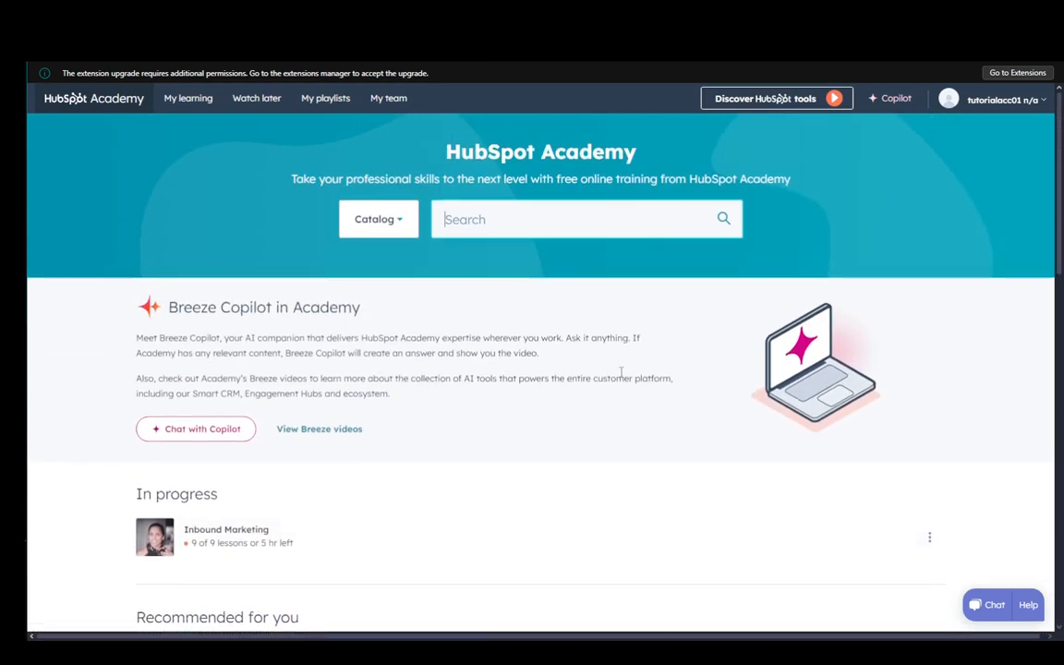
pyautogui.scroll(-3)
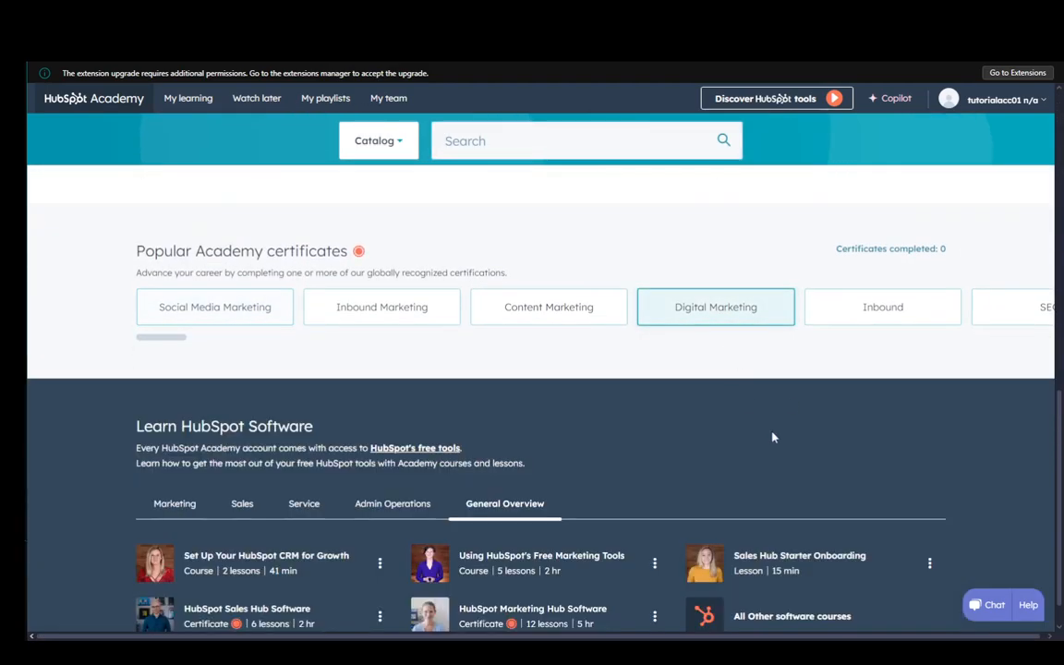
# Show the Digital Marketing certificate details with its lessons, languages and instructors
pyautogui.click(715, 306)
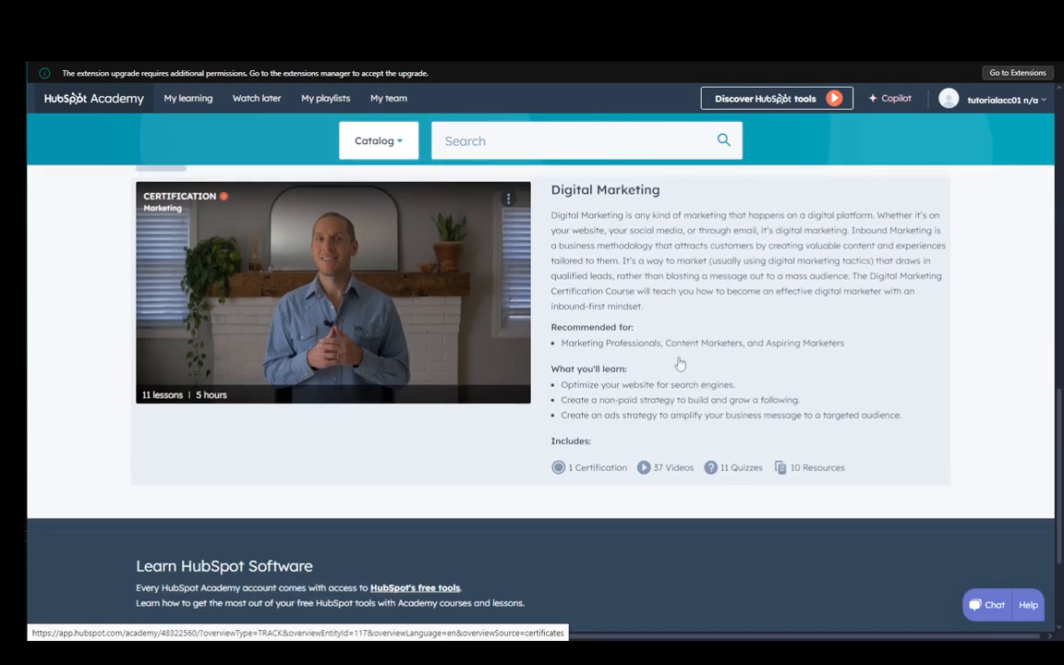
pyautogui.click(377, 141)
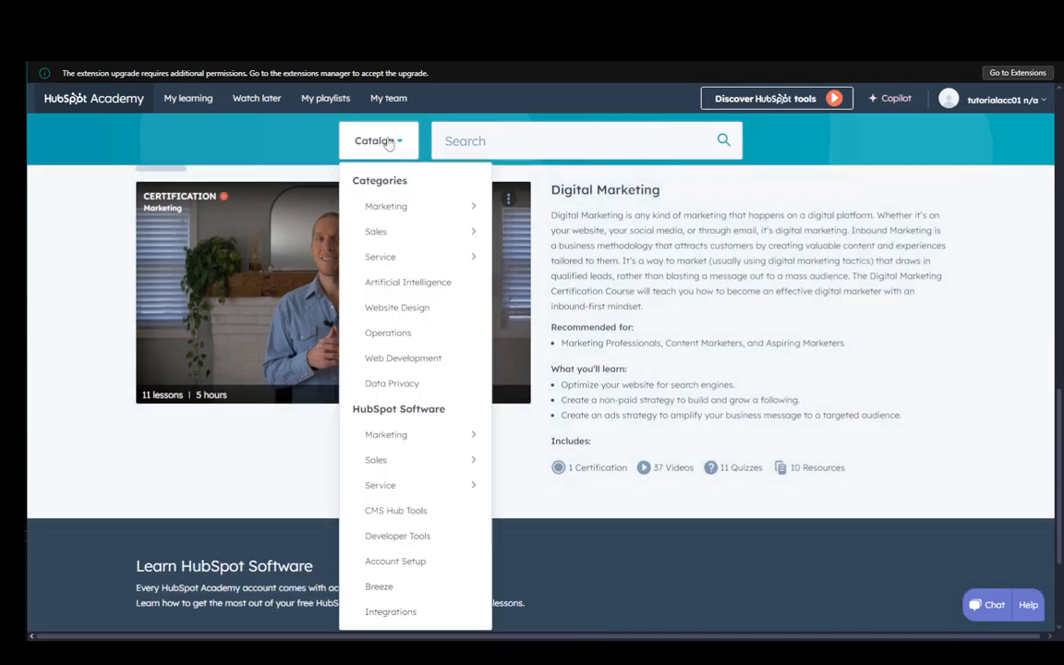
pyautogui.click(378, 141)
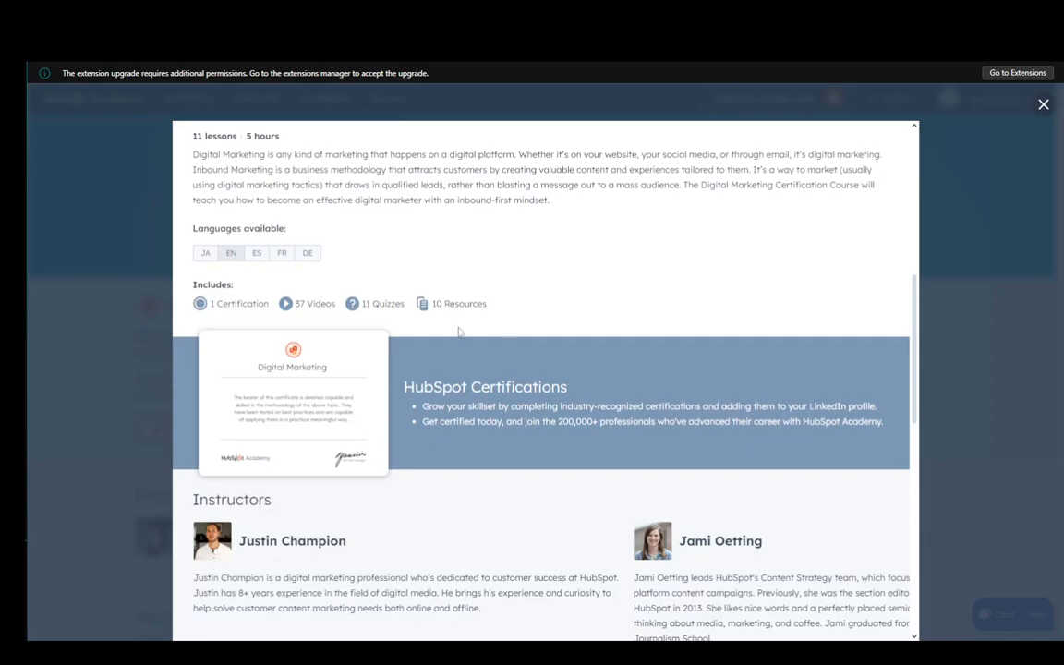
# Enroll in the Digital Marketing course, landing on the Introduction to digital marketing lesson
pyautogui.click(292, 403)
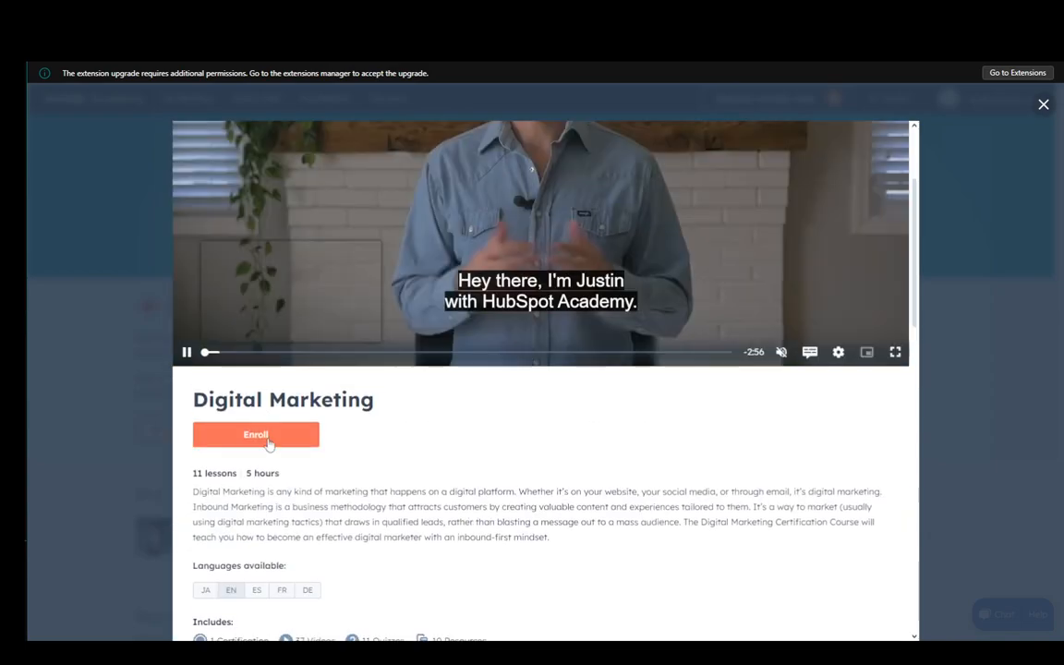
pyautogui.click(255, 434)
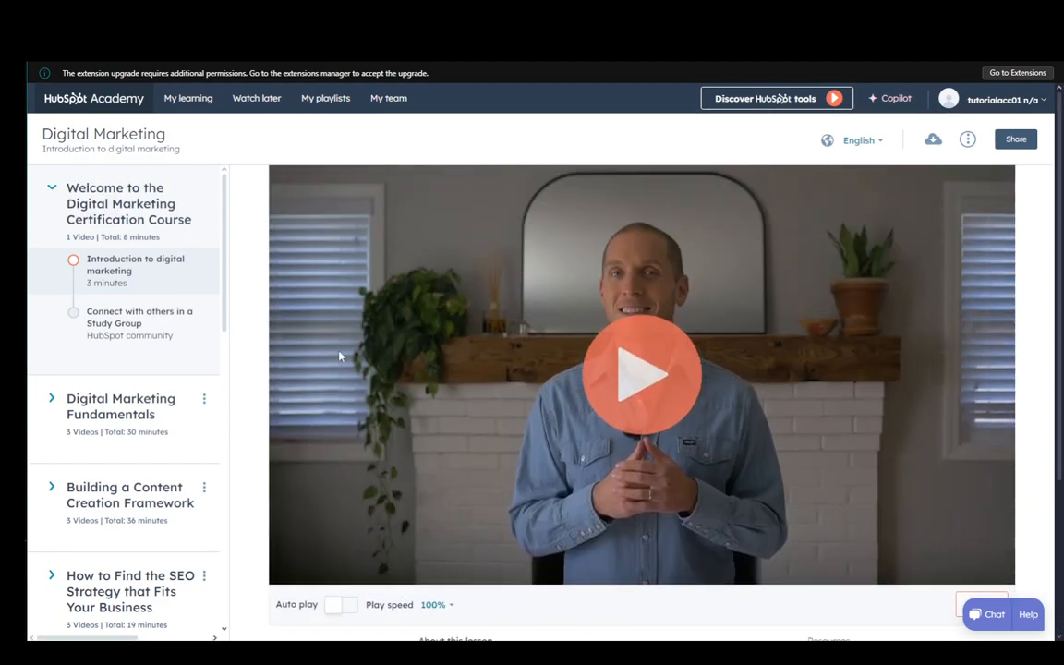
pyautogui.moveTo(279, 143)
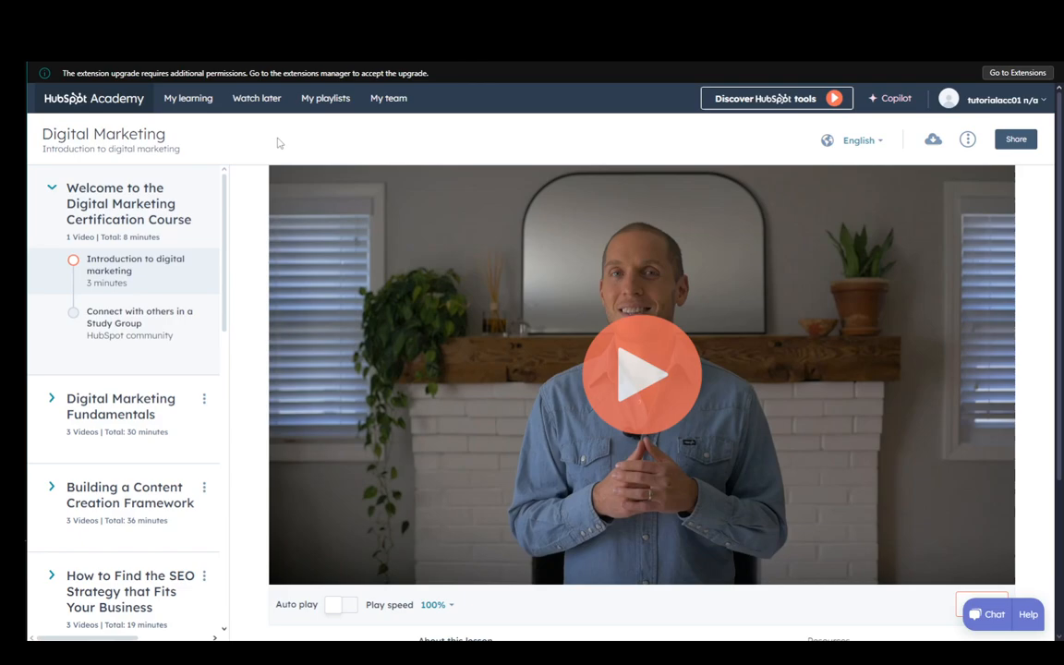